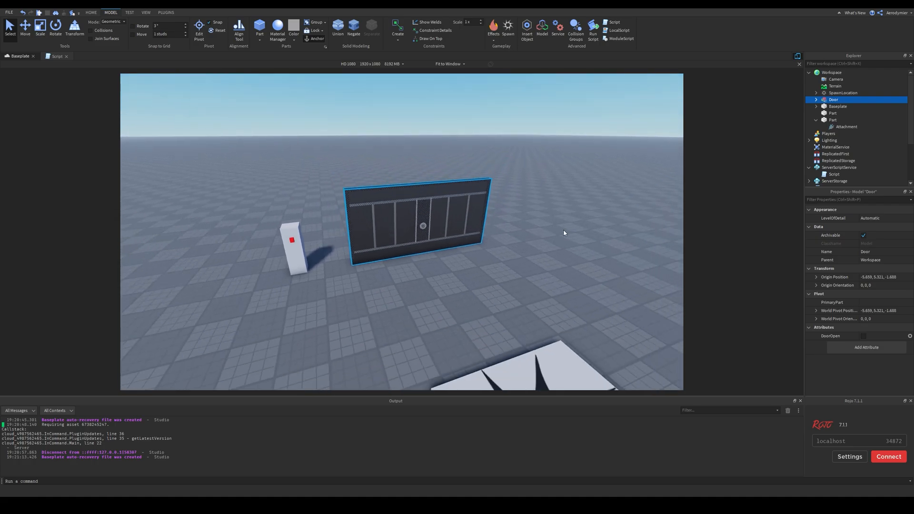
{"action": "mouse_move", "coordinate": [540, 236]}
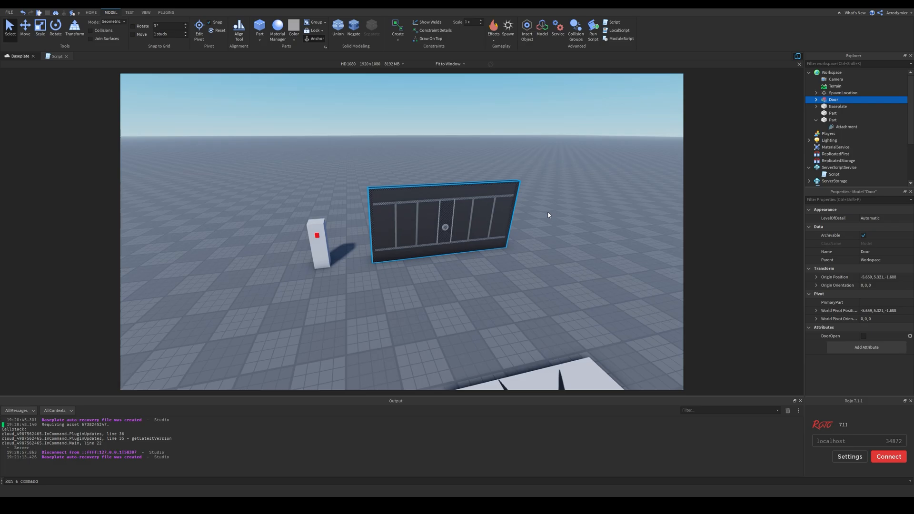
{"action": "mouse_move", "coordinate": [623, 210]}
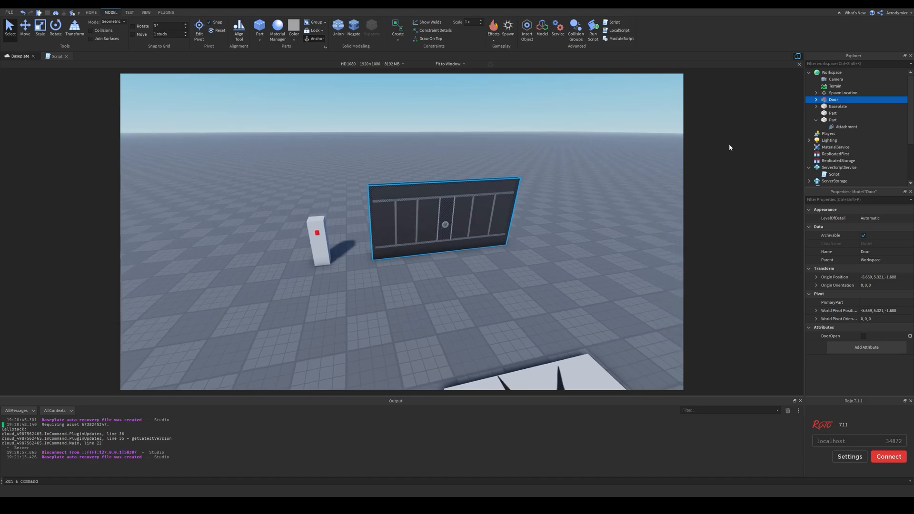
{"action": "mouse_move", "coordinate": [509, 196]}
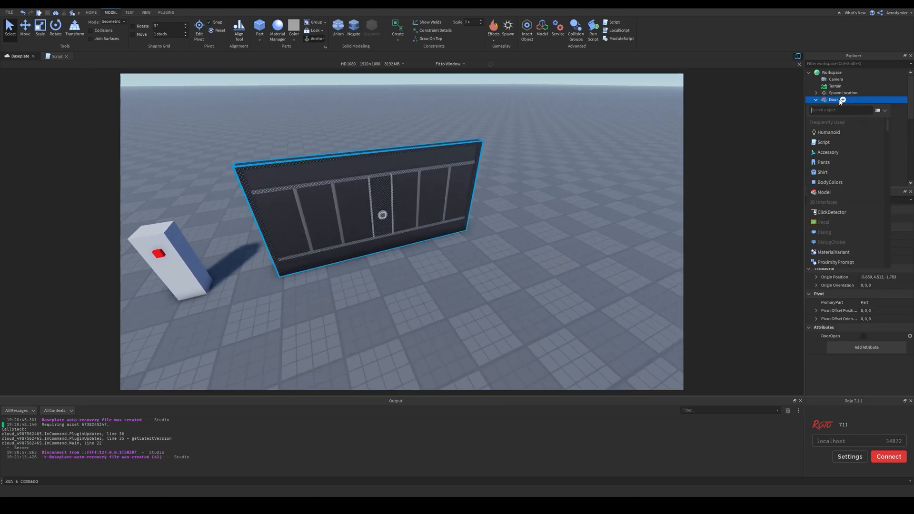
Insert a CFrameValue into the Door model and select the new Value object
{"action": "left_click", "coordinate": [839, 113]}
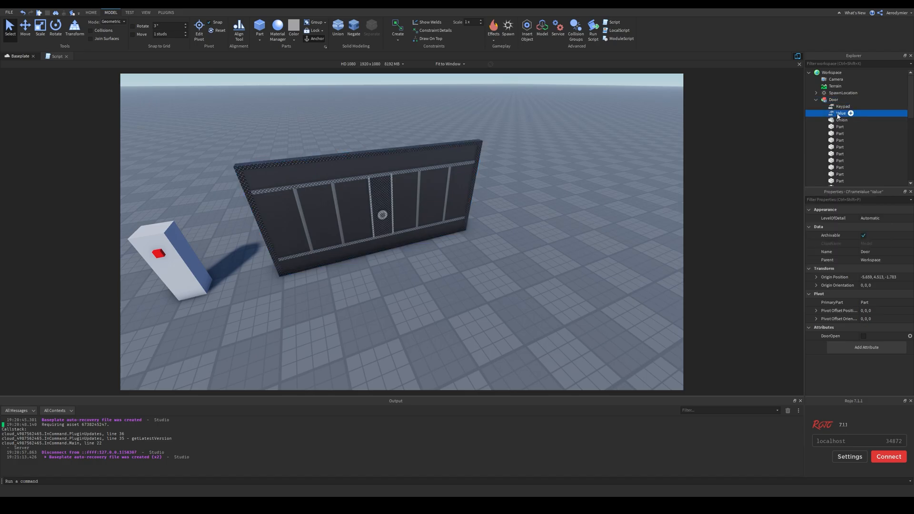
{"action": "left_click", "coordinate": [842, 113]}
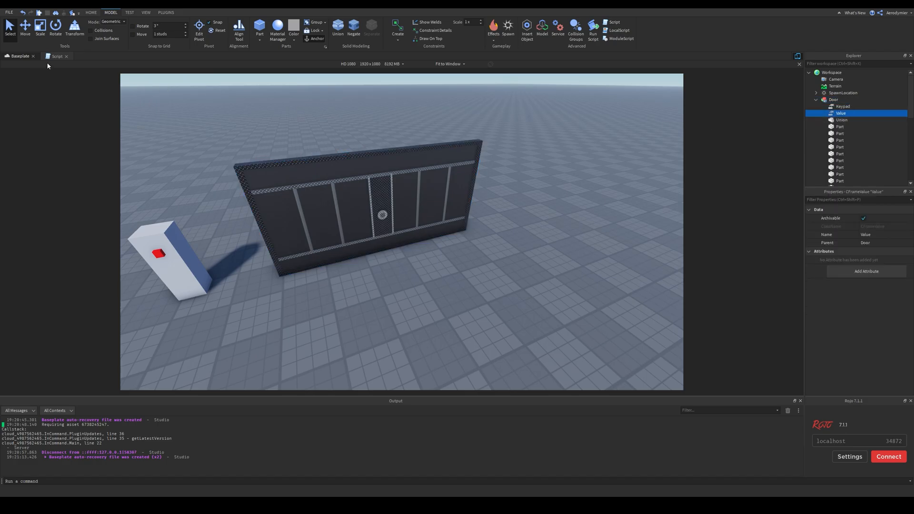
In the door script, store door:GetPivot() in door.Value on first use and tween door.Value when opening
{"action": "left_click", "coordinate": [57, 56]}
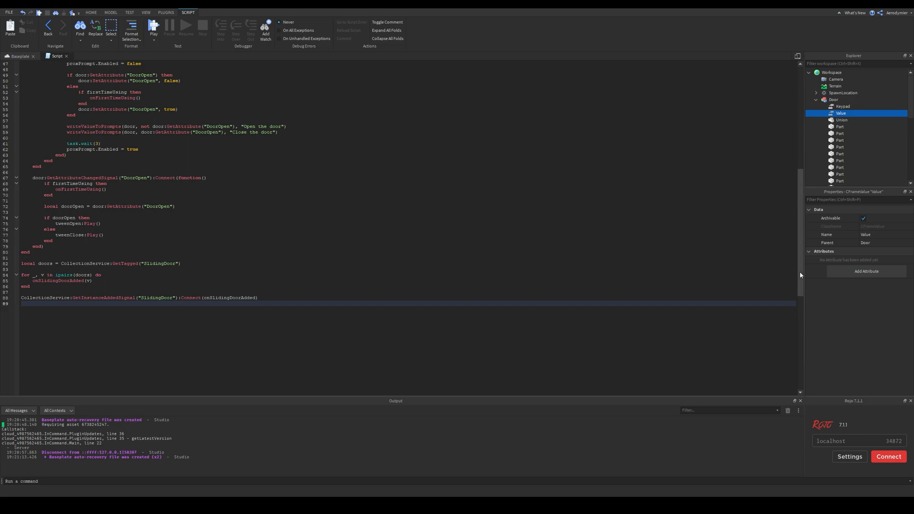
{"action": "scroll", "scroll_direction": "up", "scroll_amount": 3}
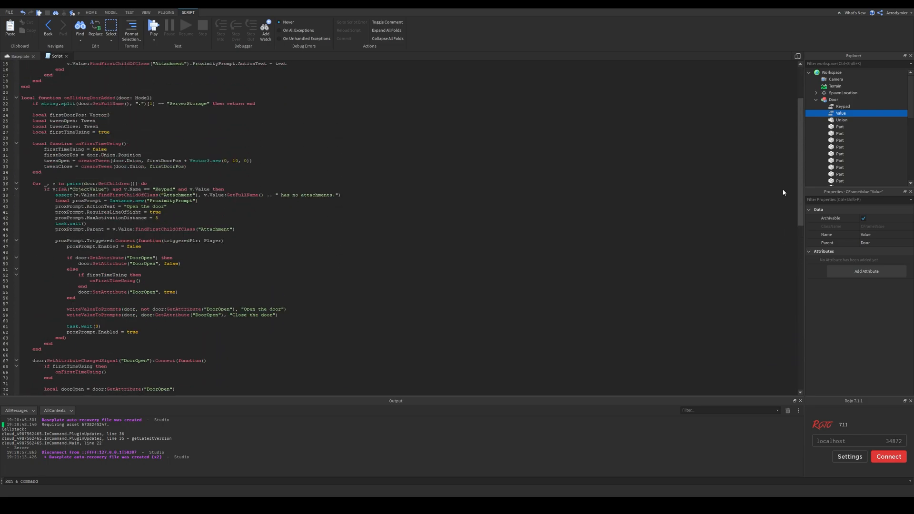
{"action": "scroll", "scroll_direction": "up", "scroll_amount": 3}
{"action": "type", "text": "door.Value.Value = door:GetPivot()"}
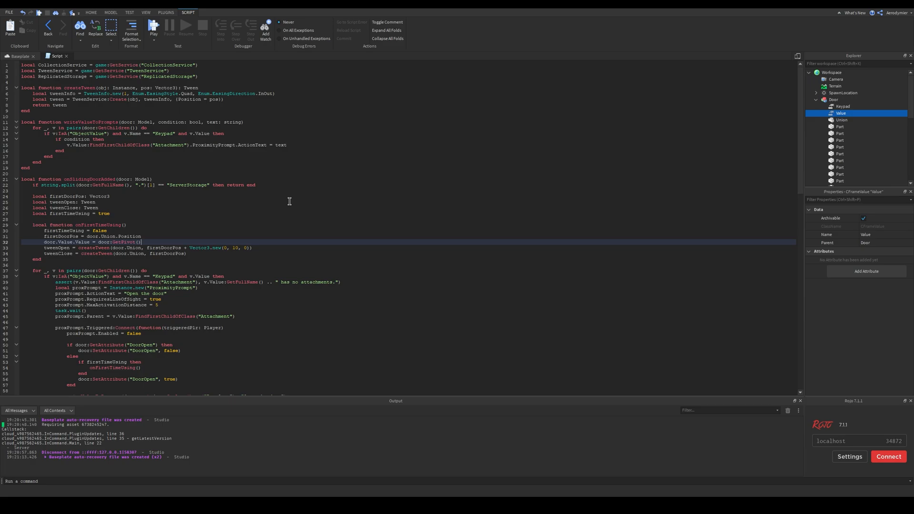
{"action": "mouse_move", "coordinate": [146, 221]}
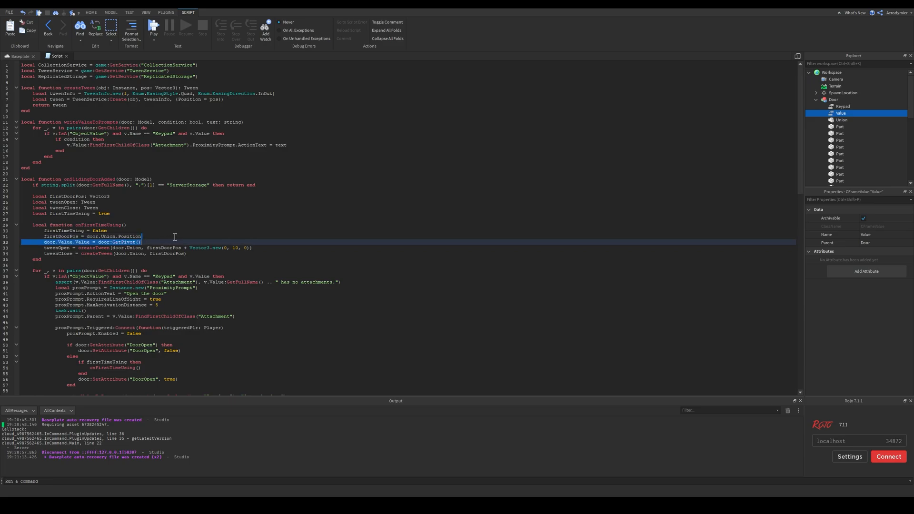
{"action": "scroll", "scroll_direction": "down", "scroll_amount": 3}
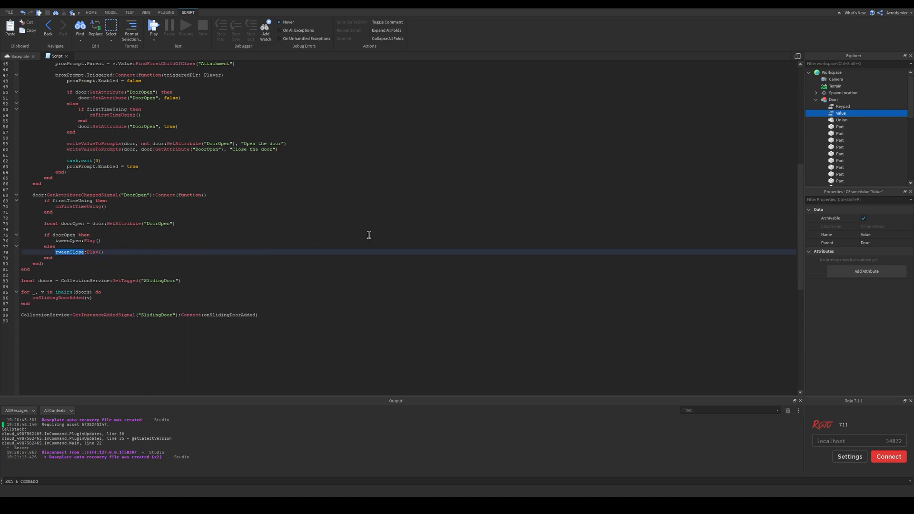
{"action": "scroll", "scroll_direction": "up", "scroll_amount": 3}
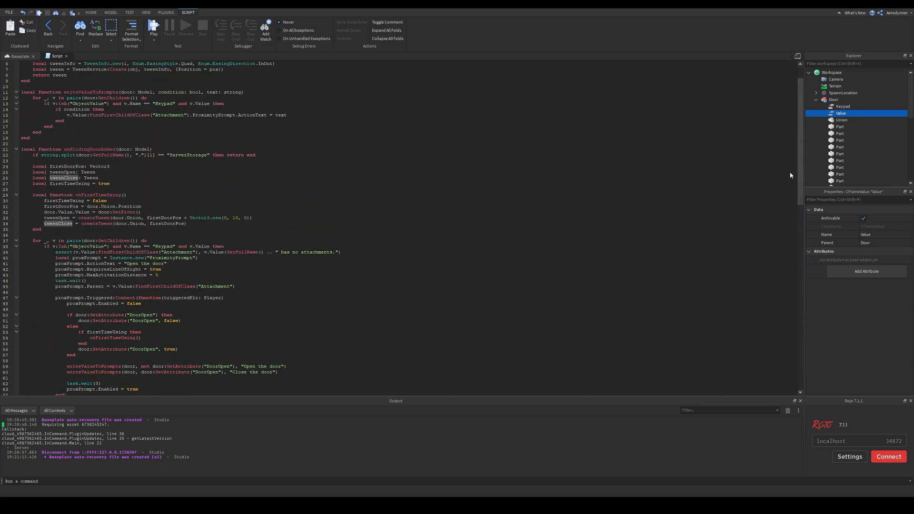
{"action": "scroll", "scroll_direction": "up", "scroll_amount": 3}
{"action": "type", "text": "Value"}
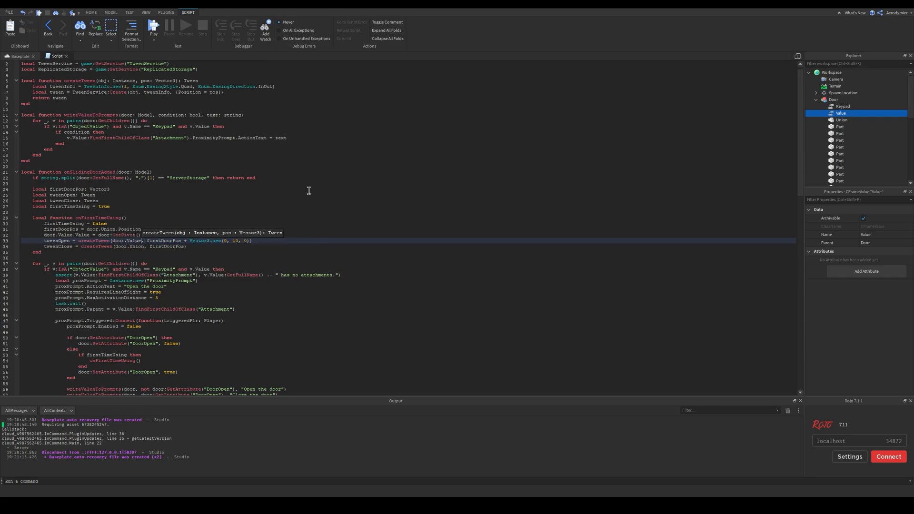
Retarget tweenClose from door.Union to door.Value and pivot the door whenever Value changes
{"action": "double_click", "coordinate": [126, 240]}
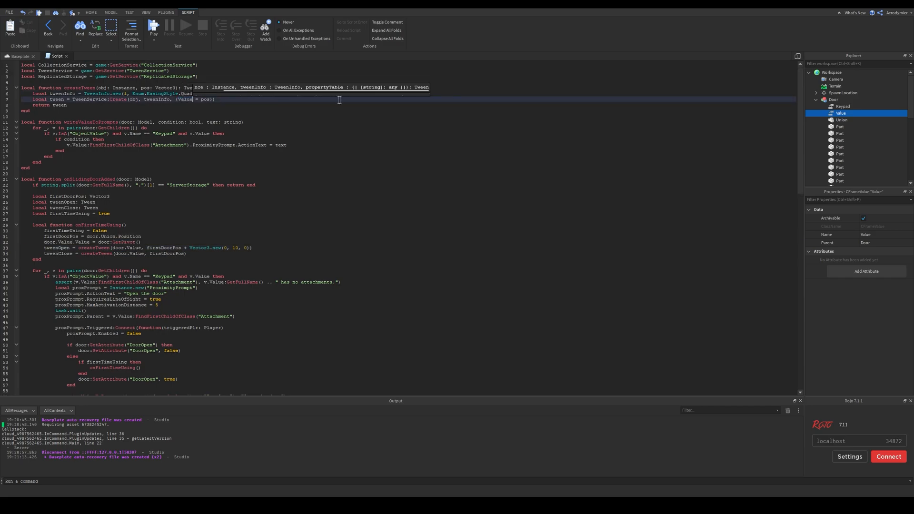
{"action": "scroll", "scroll_direction": "down", "scroll_amount": 3}
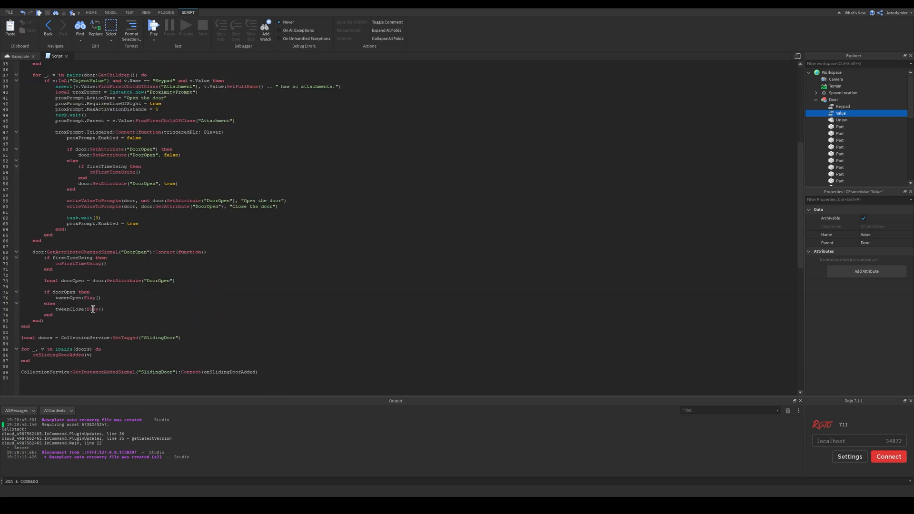
{"action": "scroll", "scroll_direction": "up", "scroll_amount": 3}
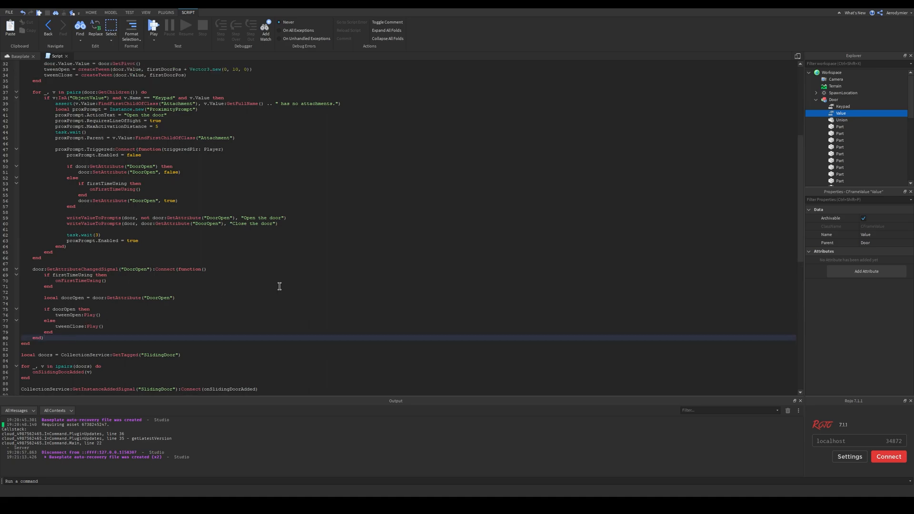
{"action": "type", "text": "door.Value:GetPropertyChangedSignal(\"Value\"):Connect(function("}
{"action": "type", "text": "door:PivotTo(door.Value.Value)"}
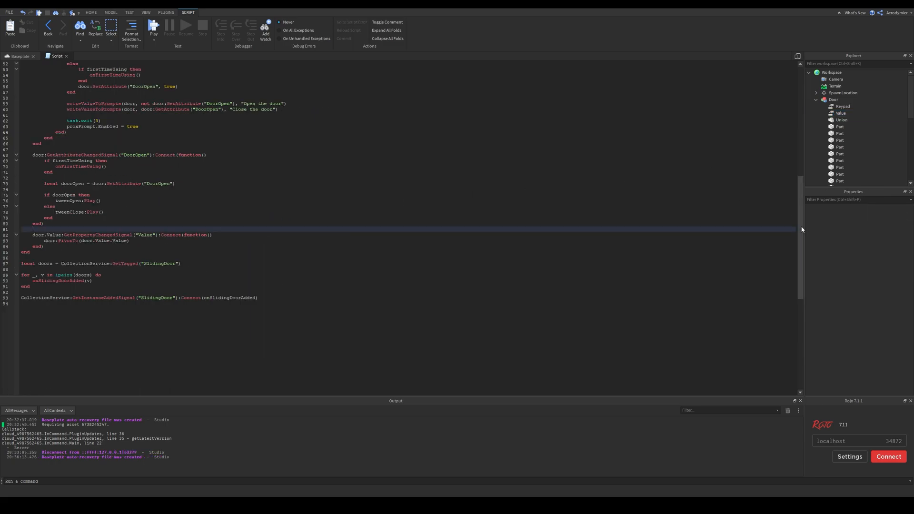
Make createTween tween {Value = newVal} with the open CFrame offset 10 studs up
{"action": "scroll", "scroll_direction": "up", "scroll_amount": 3}
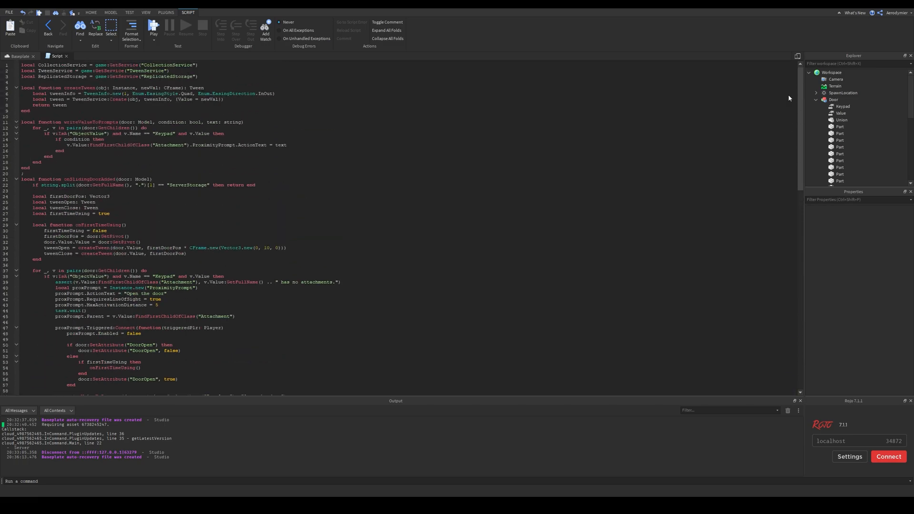
{"action": "scroll", "scroll_direction": "down", "scroll_amount": 3}
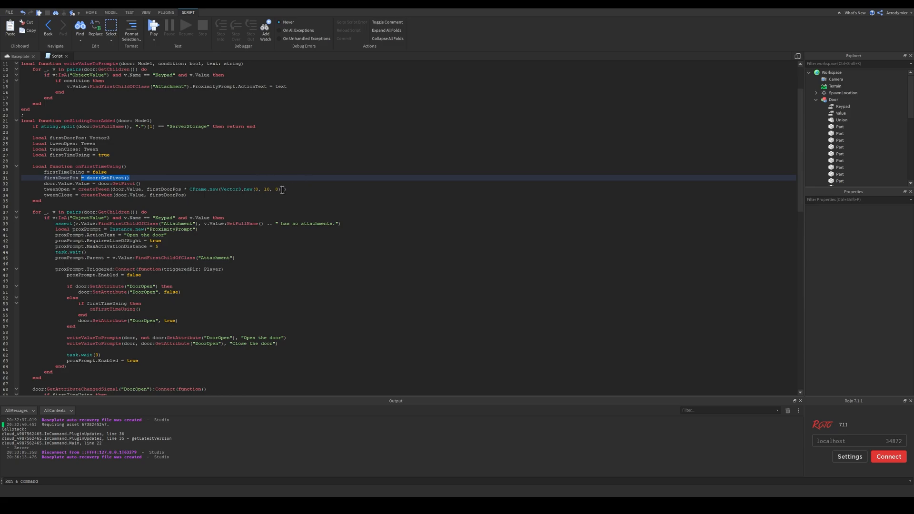
{"action": "left_click", "coordinate": [286, 189]}
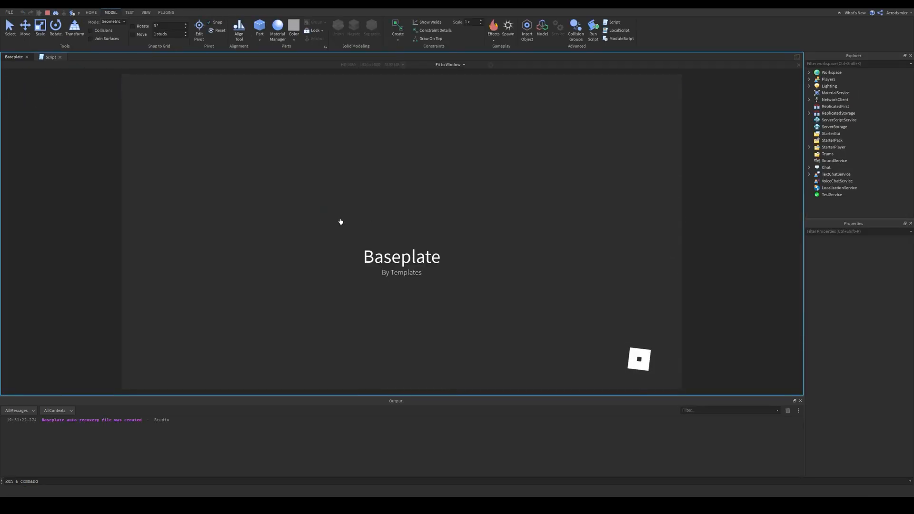
Play-test beside the keypad and inspect Workspace > Door > Value in Explorer
{"action": "left_click", "coordinate": [592, 26]}
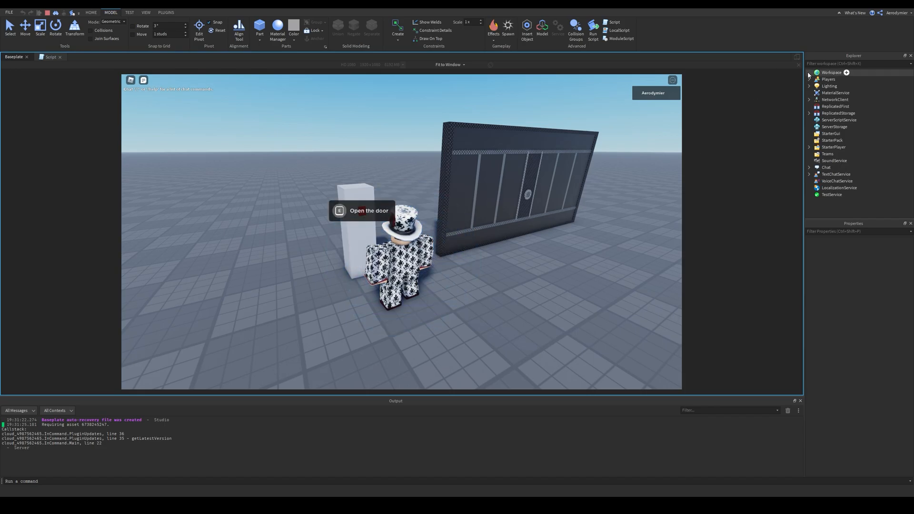
{"action": "left_click", "coordinate": [810, 72]}
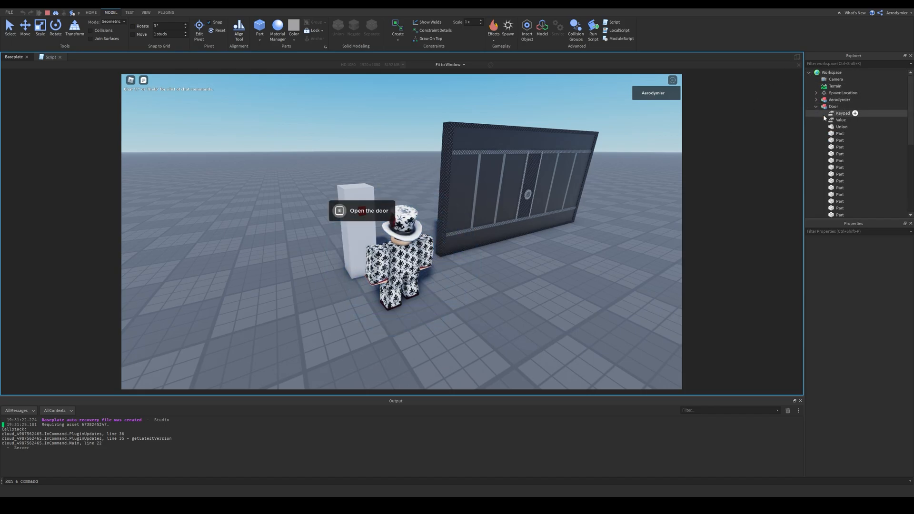
{"action": "left_click", "coordinate": [842, 120]}
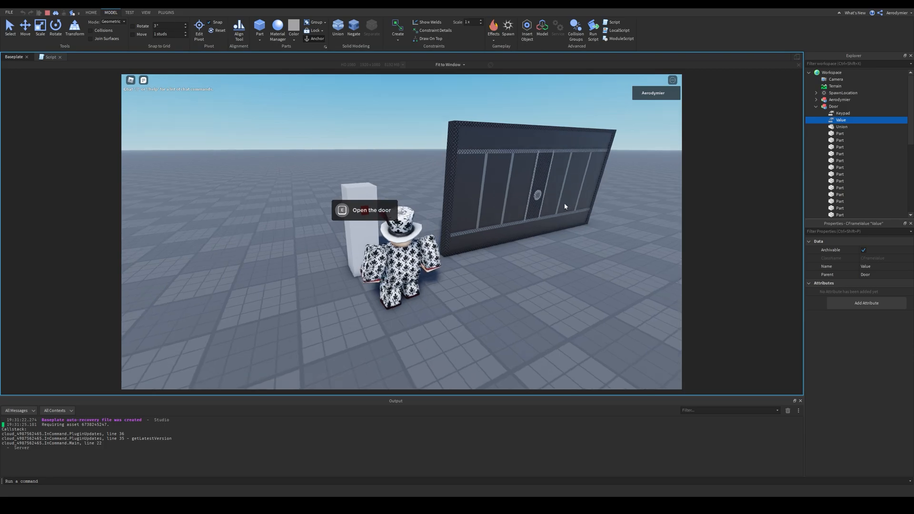